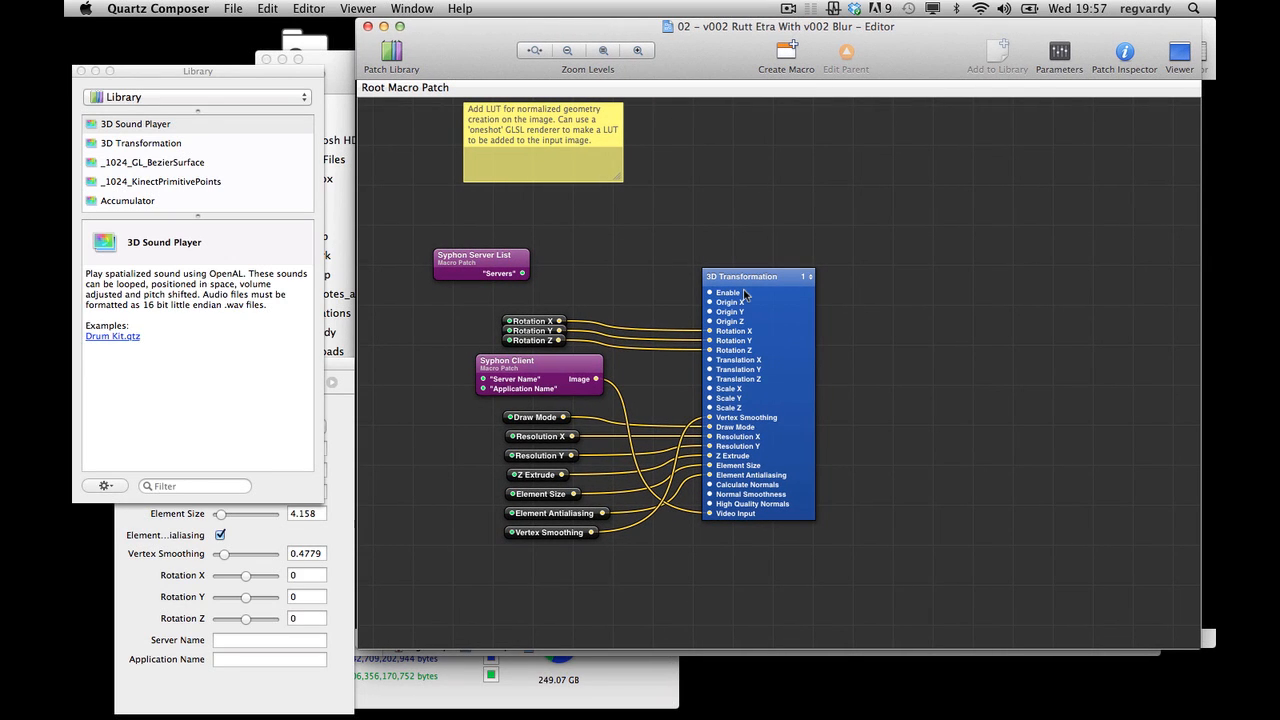
pyautogui.moveTo(708, 276)
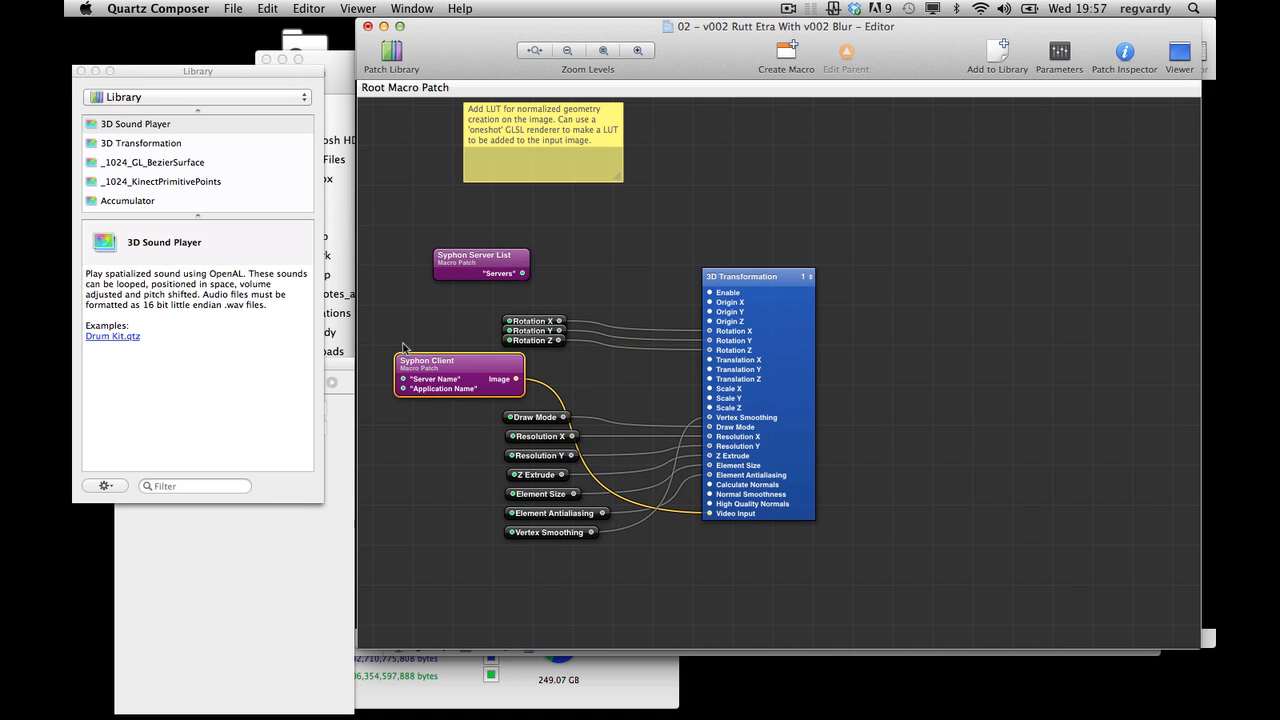
pyautogui.moveTo(424, 392)
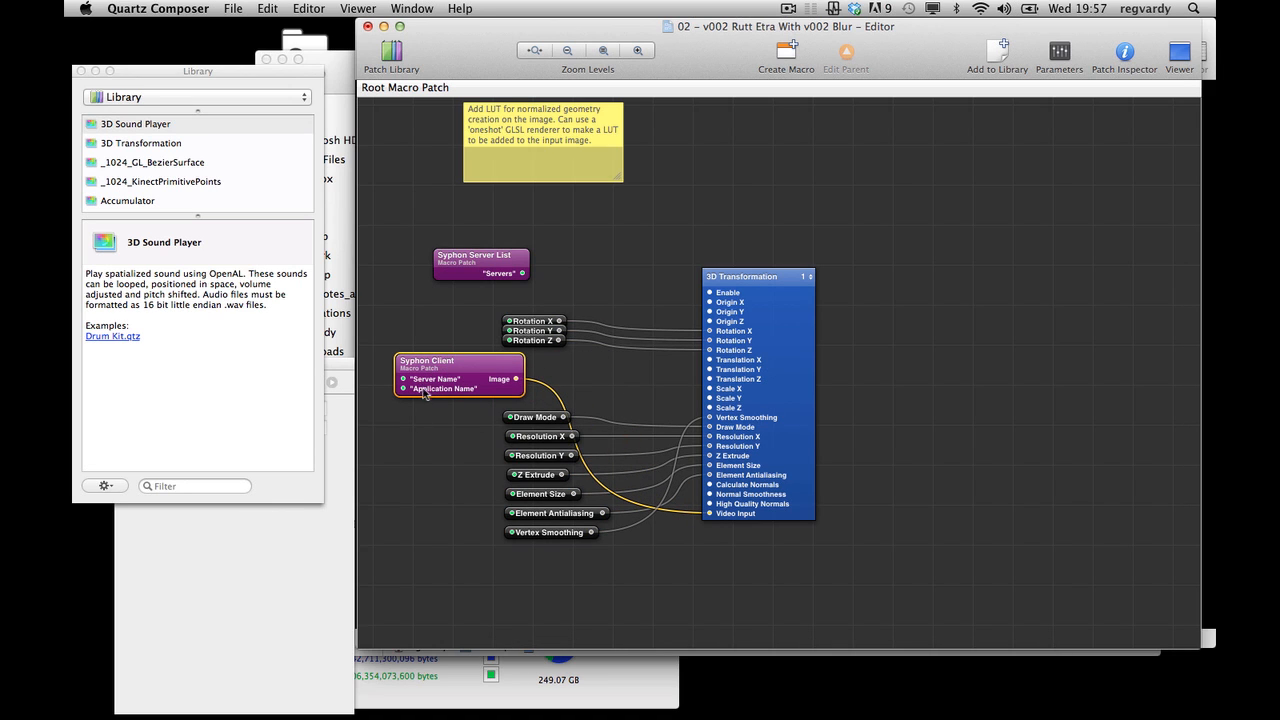
pyautogui.moveTo(438, 394)
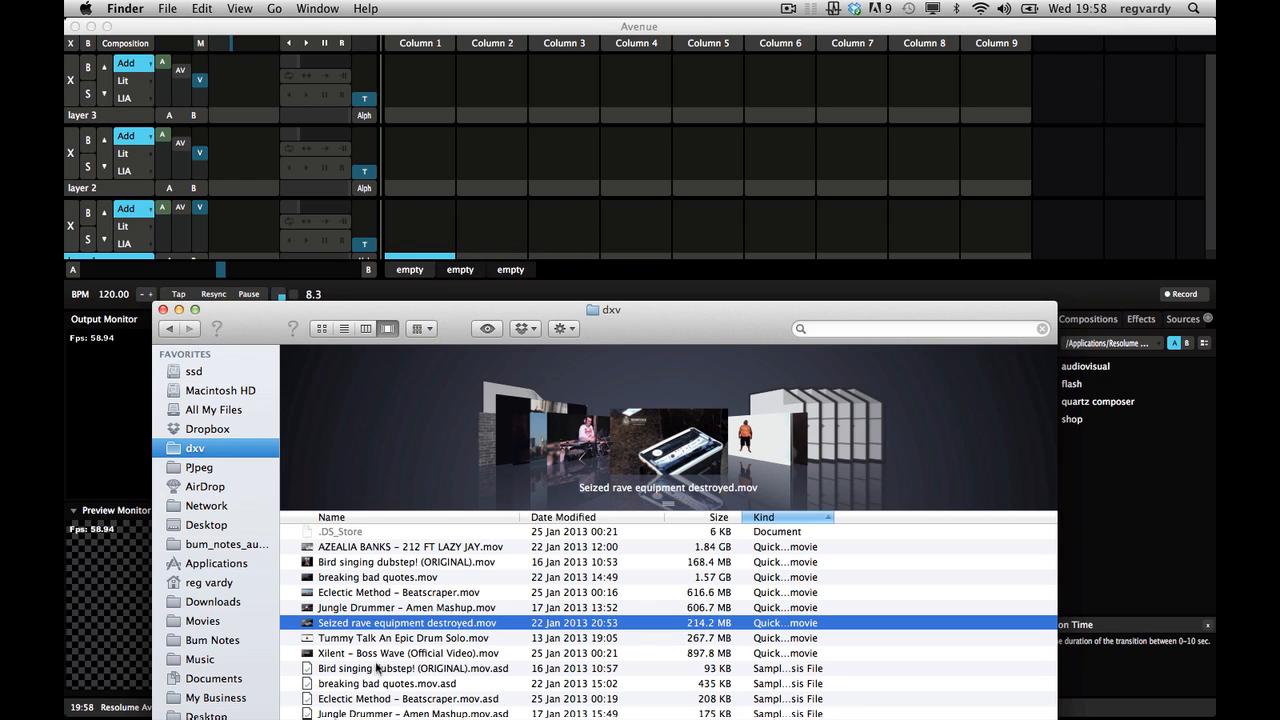
# Drag the rave equipment .mov into layer 1, then find 'etra' and load the Rutt Etra .qtz into layer 2
pyautogui.moveTo(404, 622); pyautogui.dragTo(476, 148)
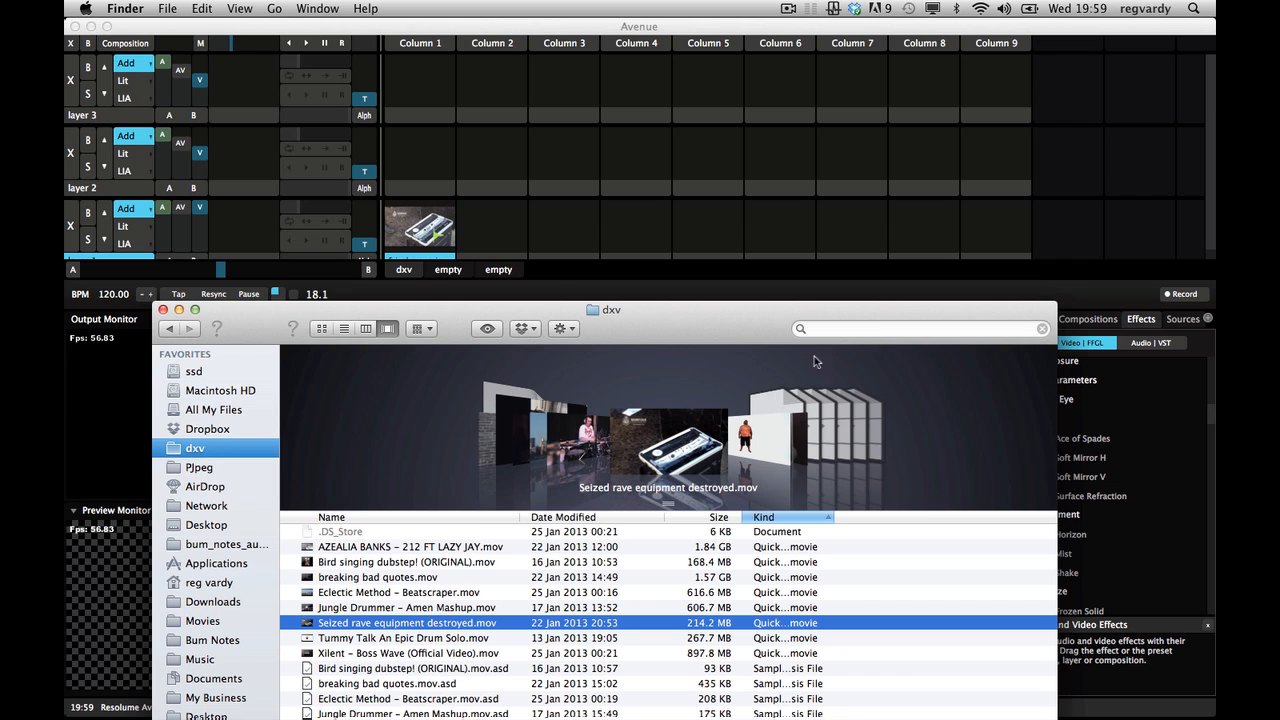
pyautogui.write('e')
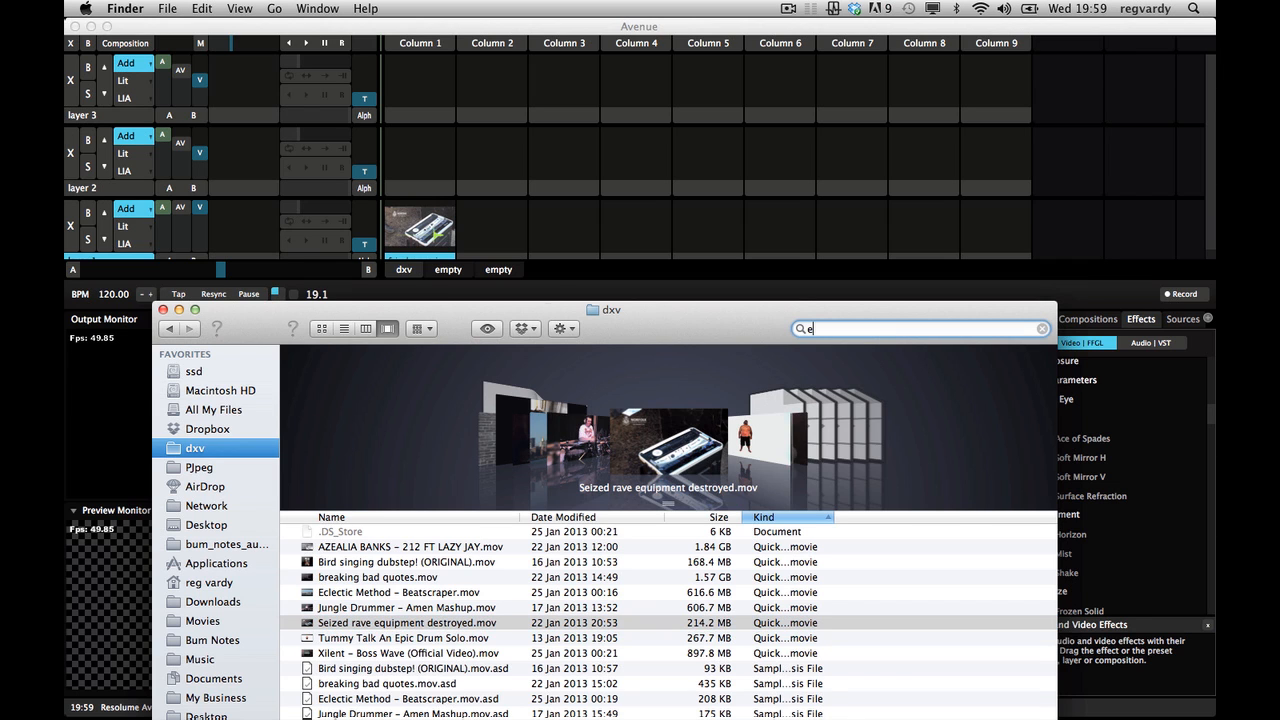
pyautogui.write('tra')
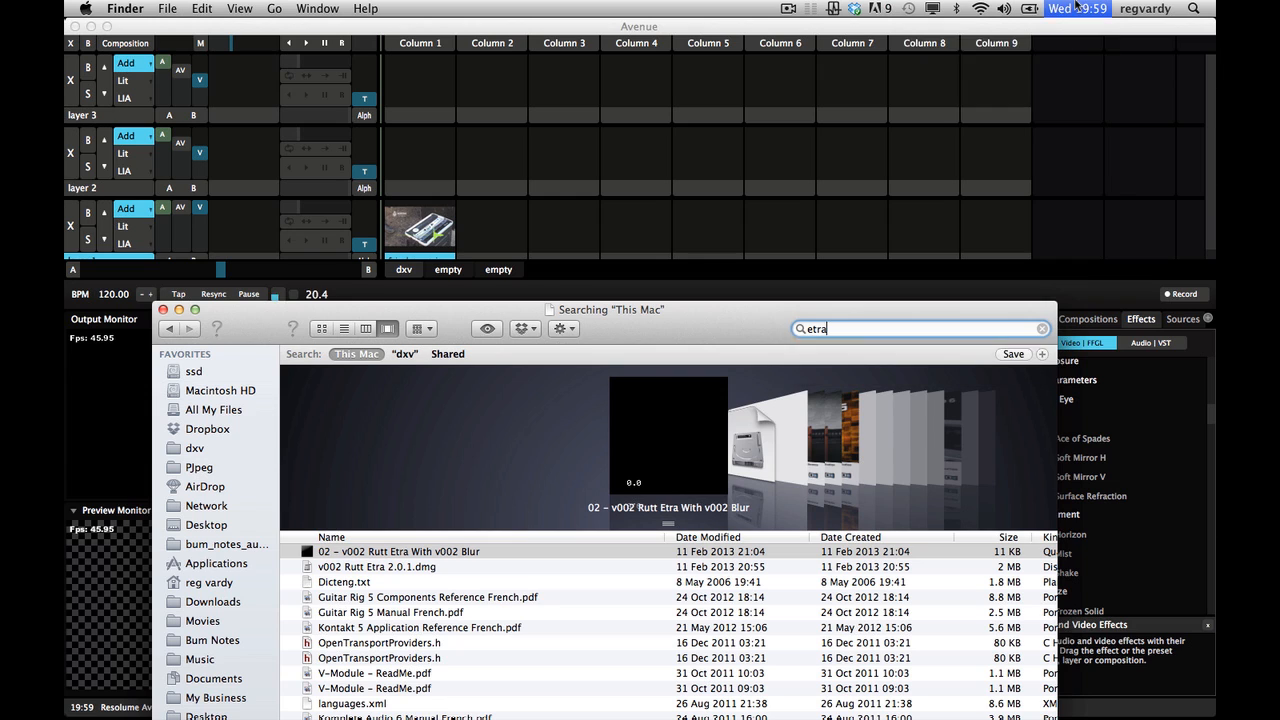
pyautogui.click(1056, 8)
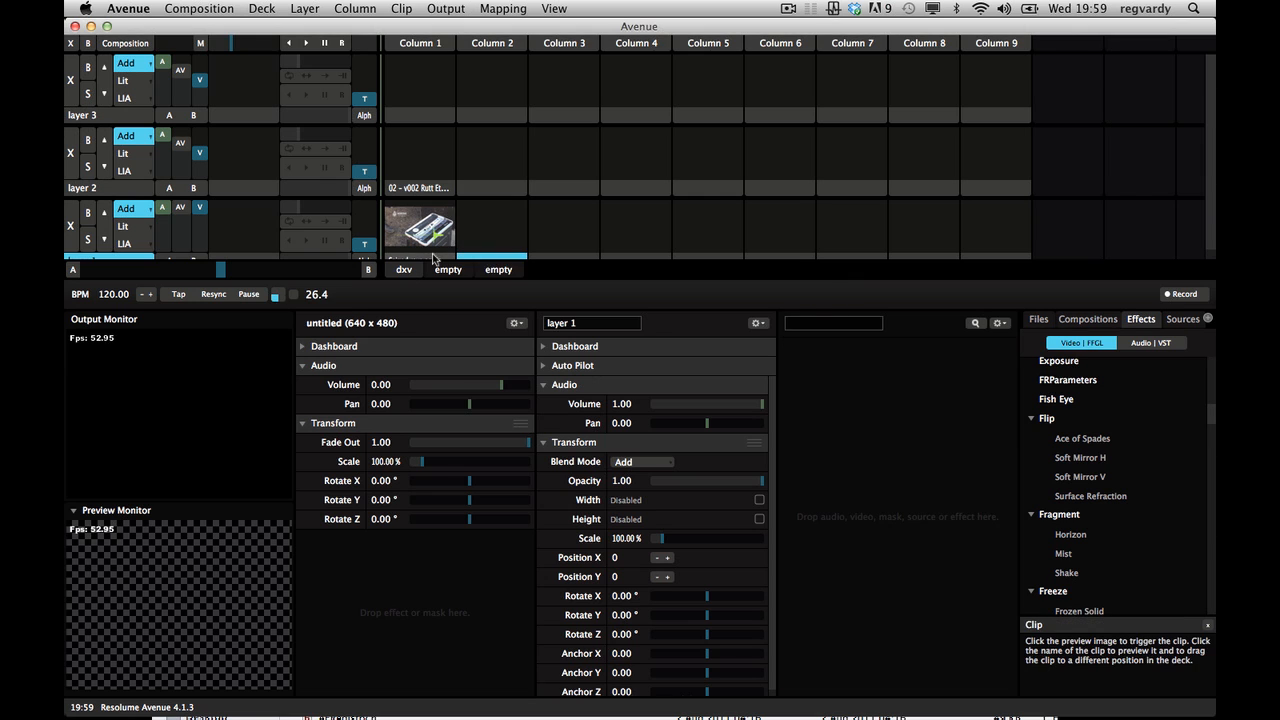
# Apply the Syphon Server video effect to the rave equipment movie clip
pyautogui.click(420, 224)
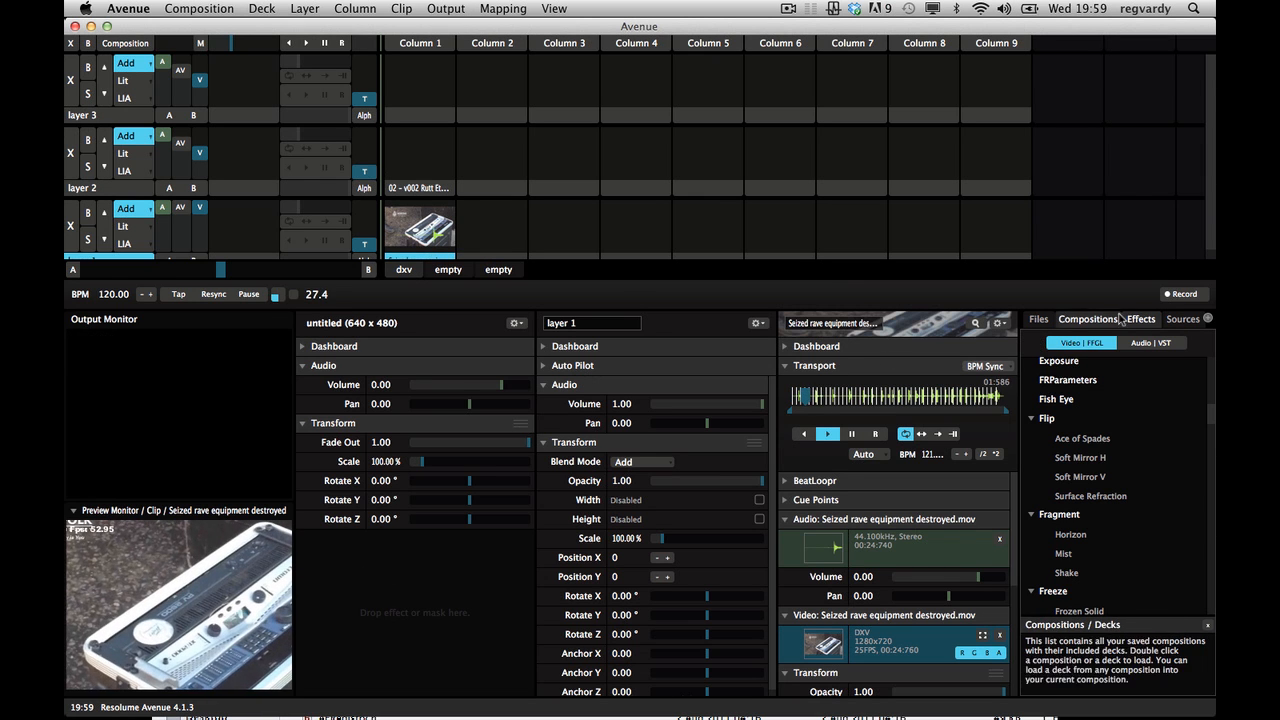
pyautogui.click(1140, 320)
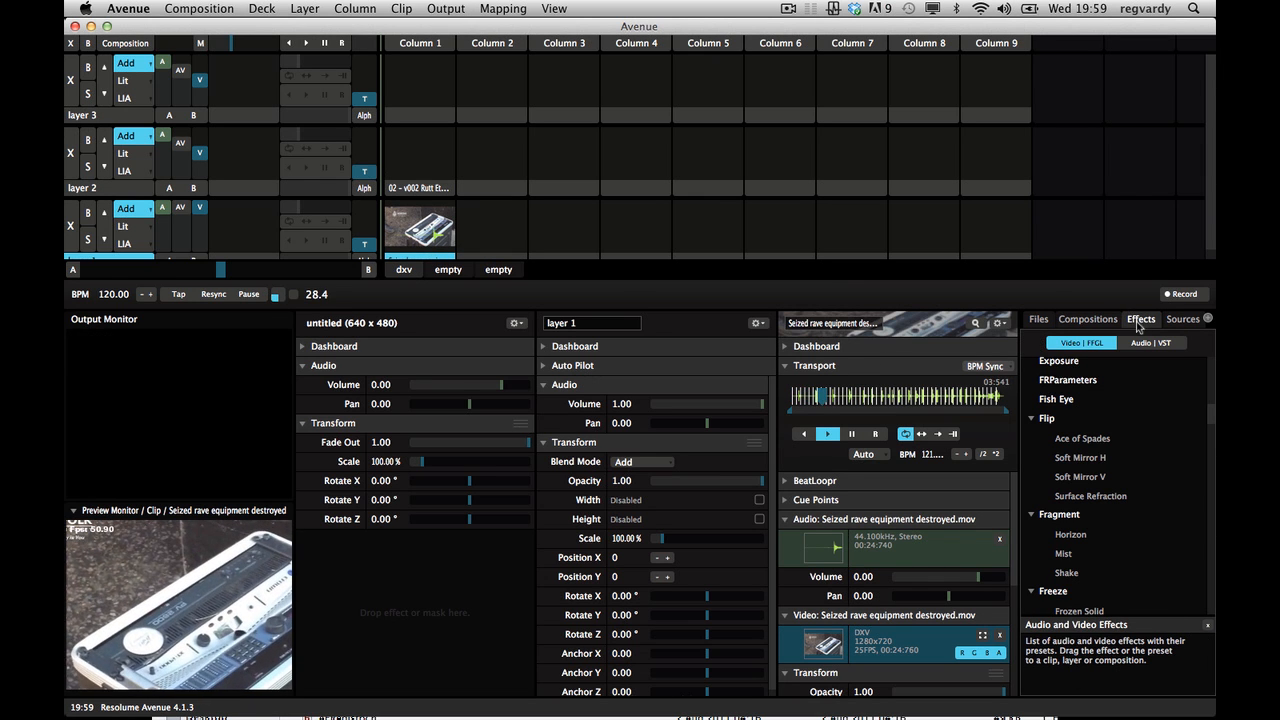
pyautogui.scroll(-3)
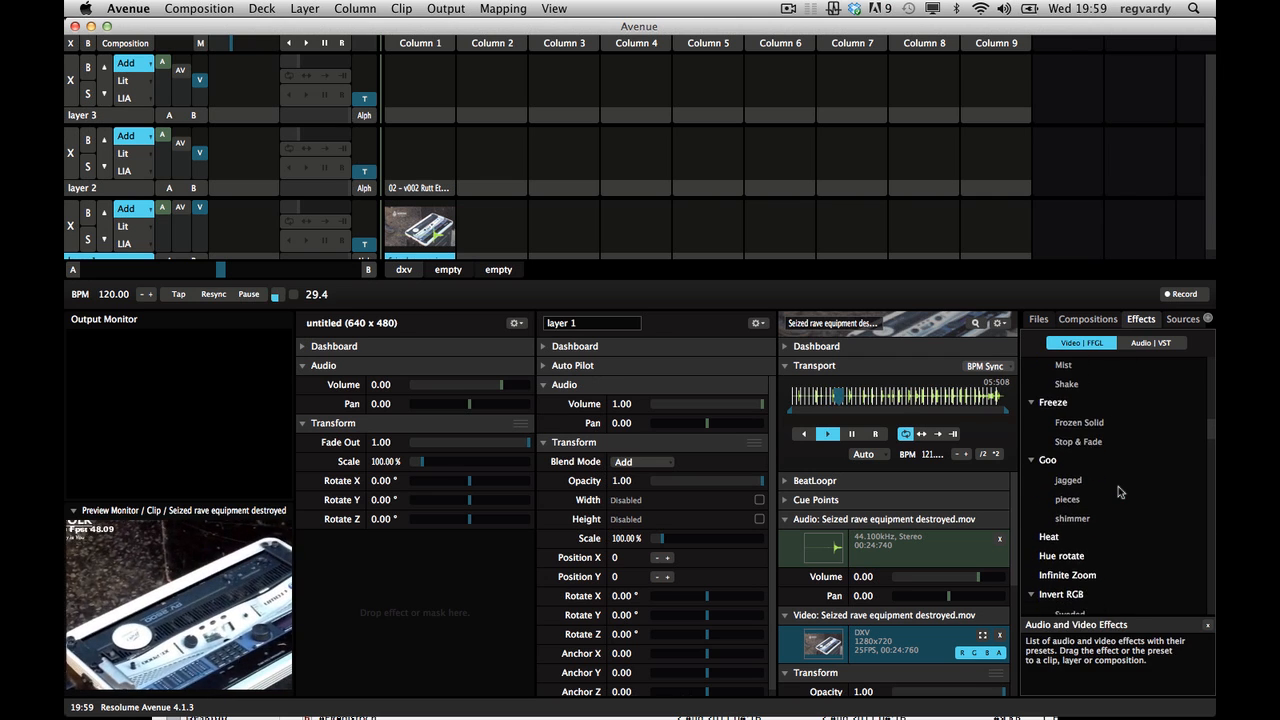
pyautogui.scroll(-3)
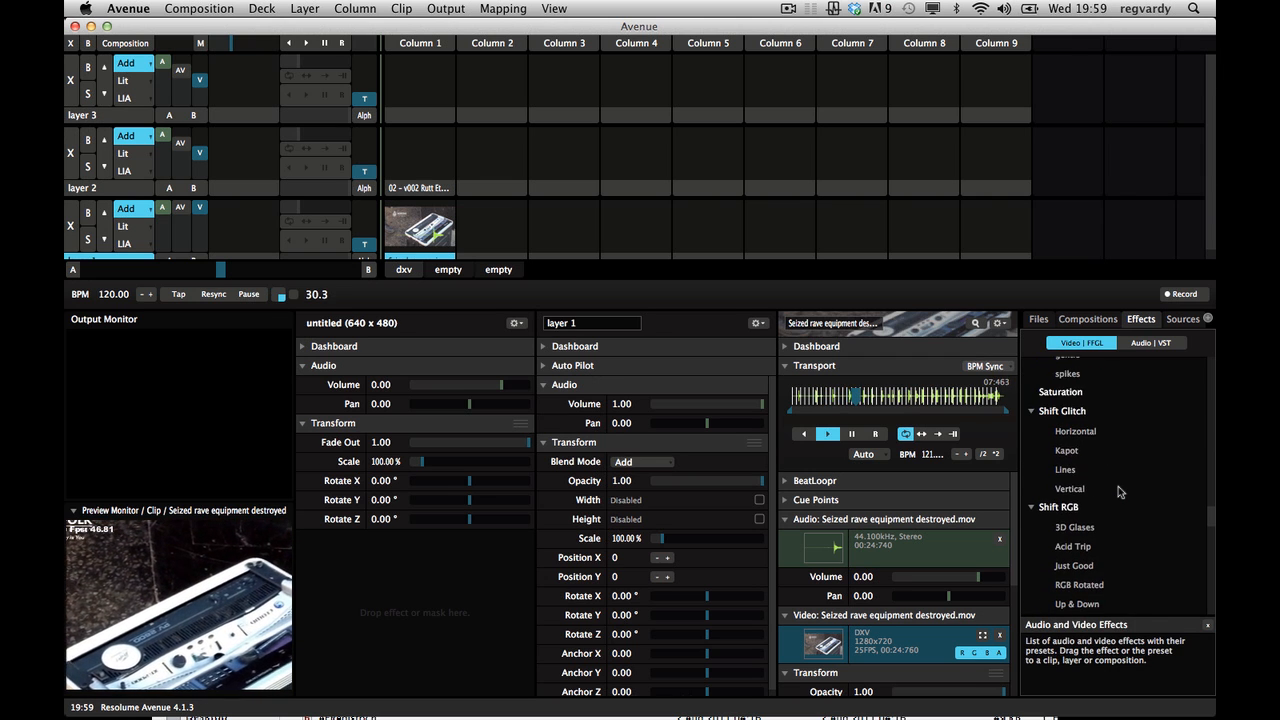
pyautogui.scroll(-3)
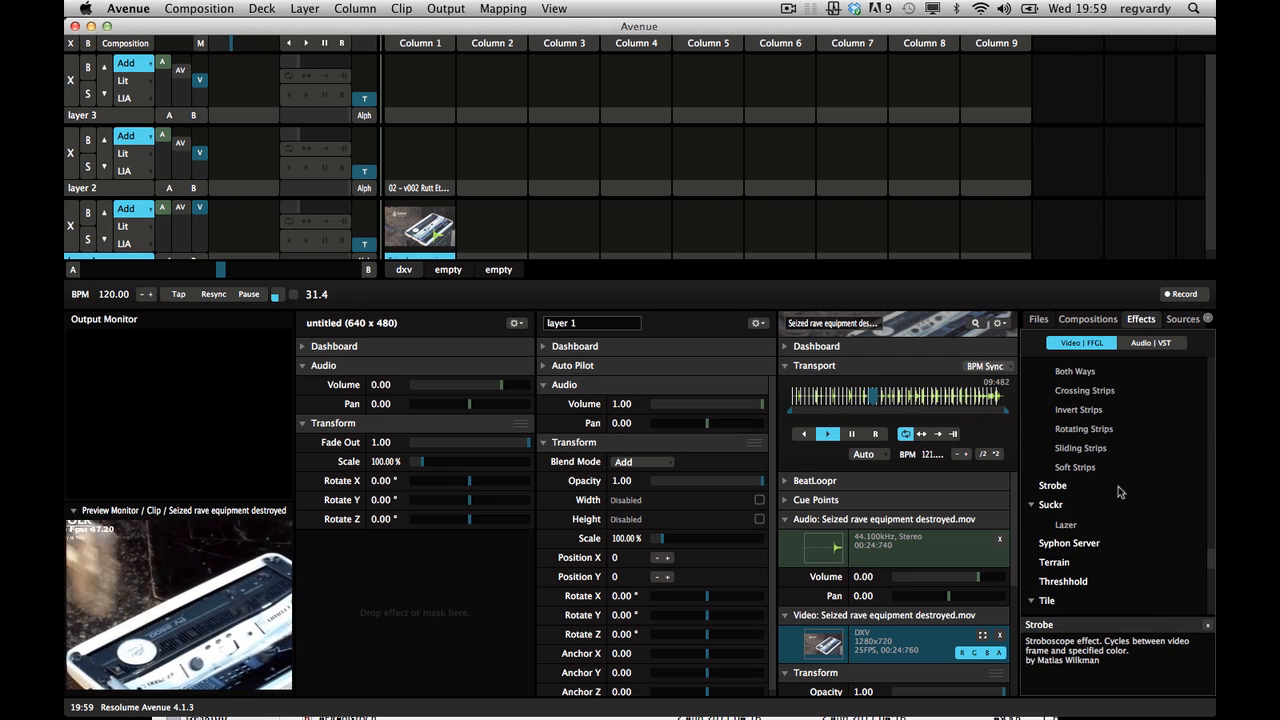
pyautogui.click(1068, 544)
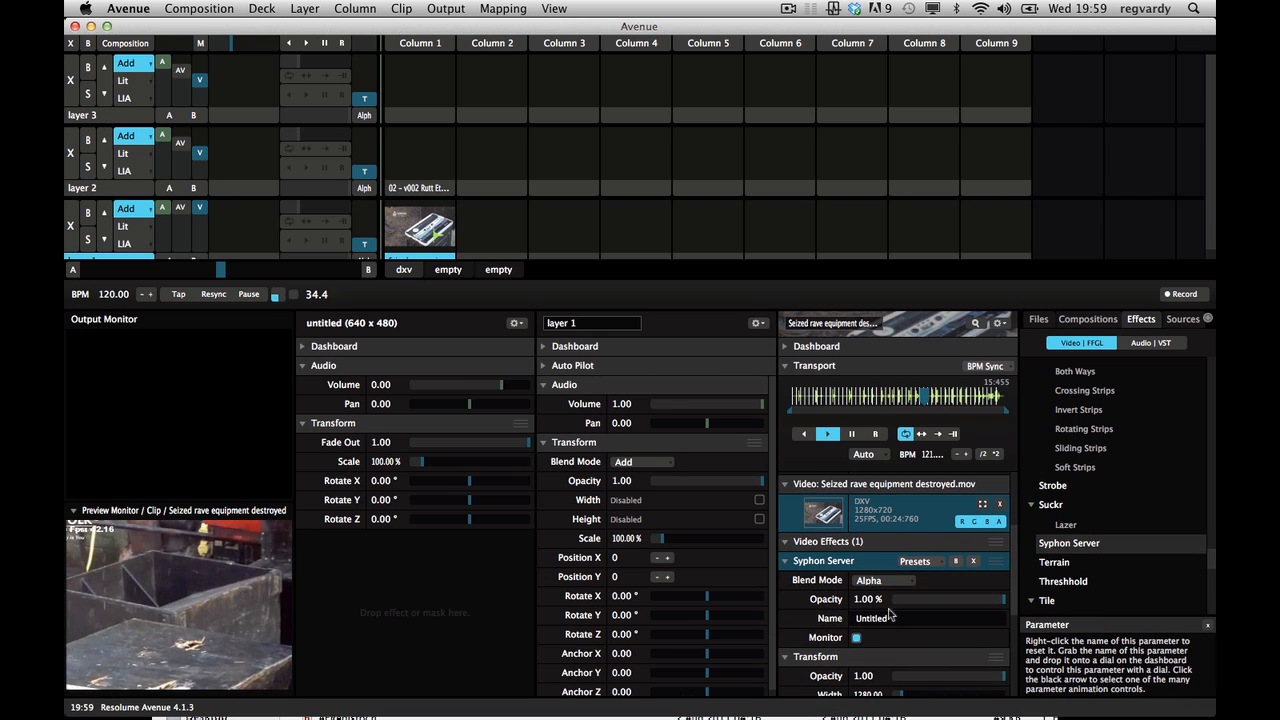
# Set the Syphon Server effect's Name field to 'syphout'
pyautogui.click(924, 618)
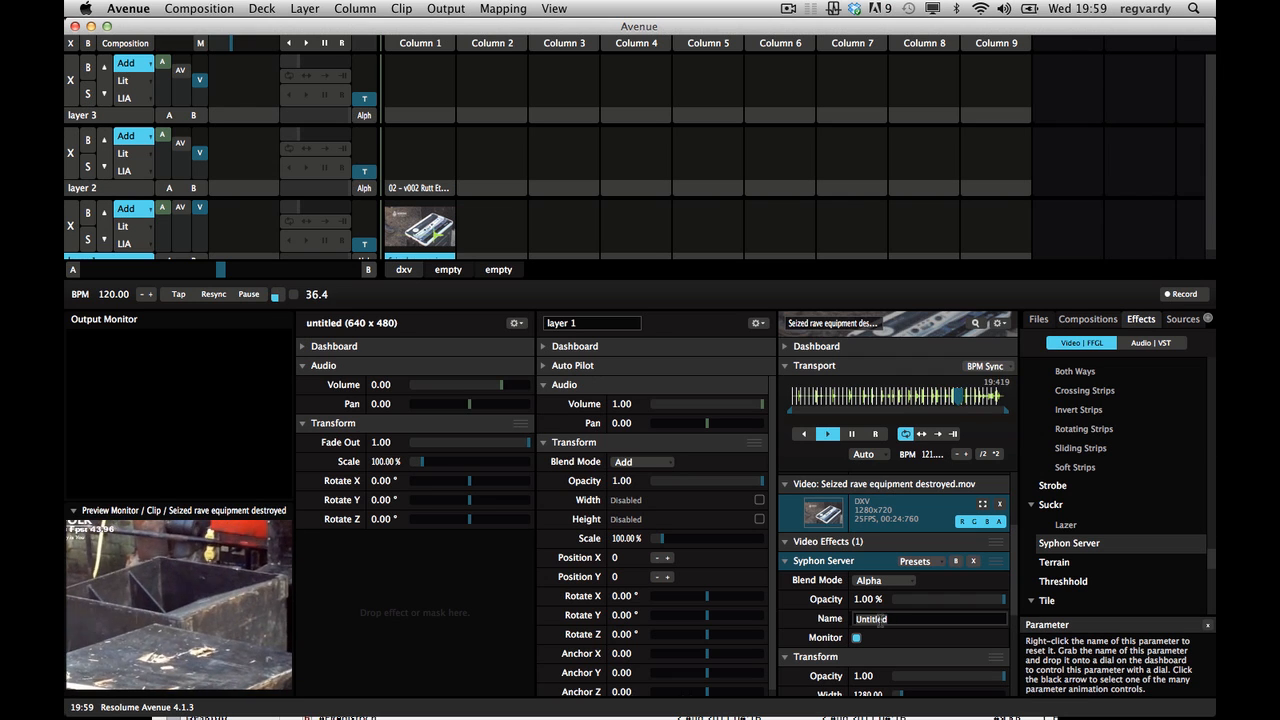
pyautogui.write('syphout')
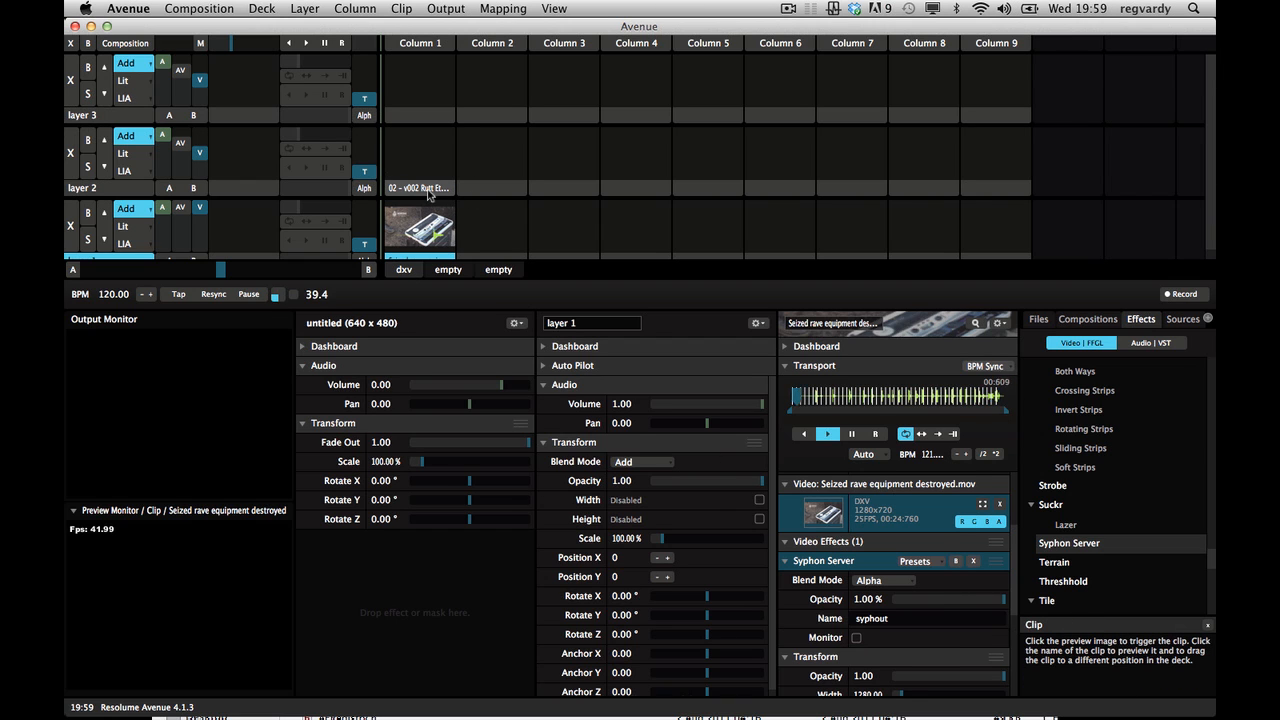
# Set the Rutt Etra Server Name to 'syphout' and trigger Column 1 to launch both clips
pyautogui.click(420, 188)
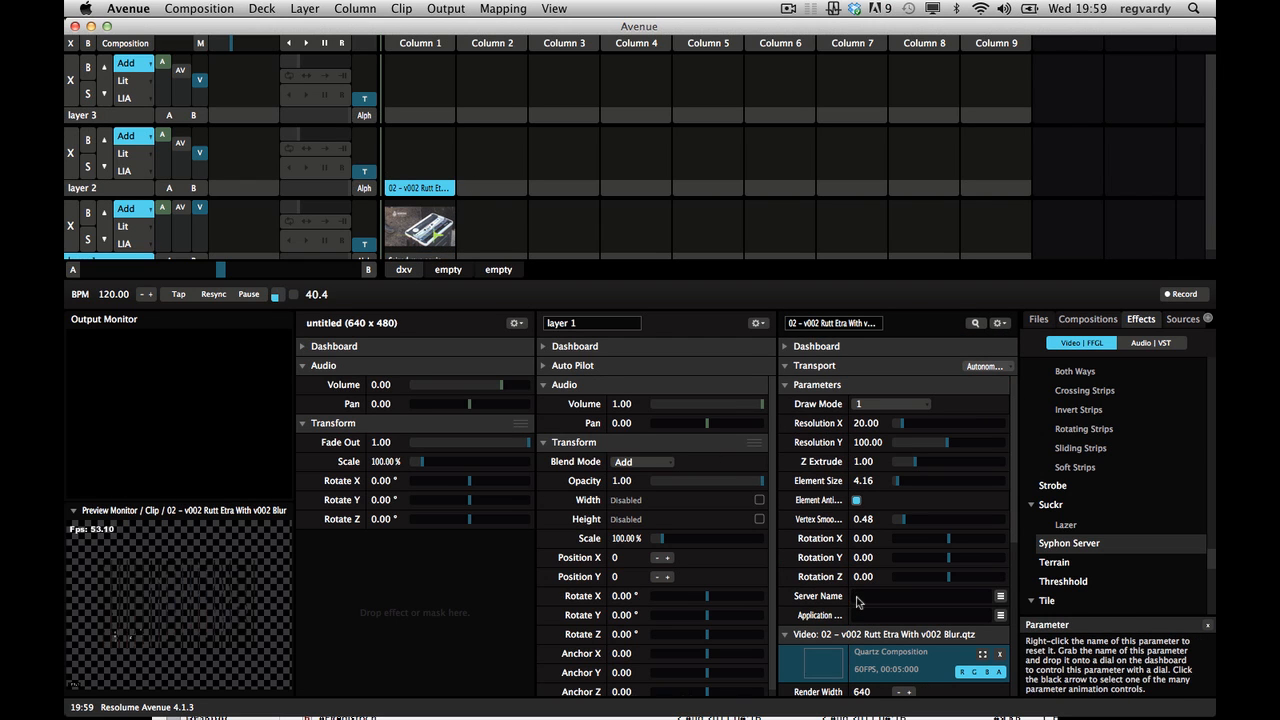
pyautogui.write('syphout')
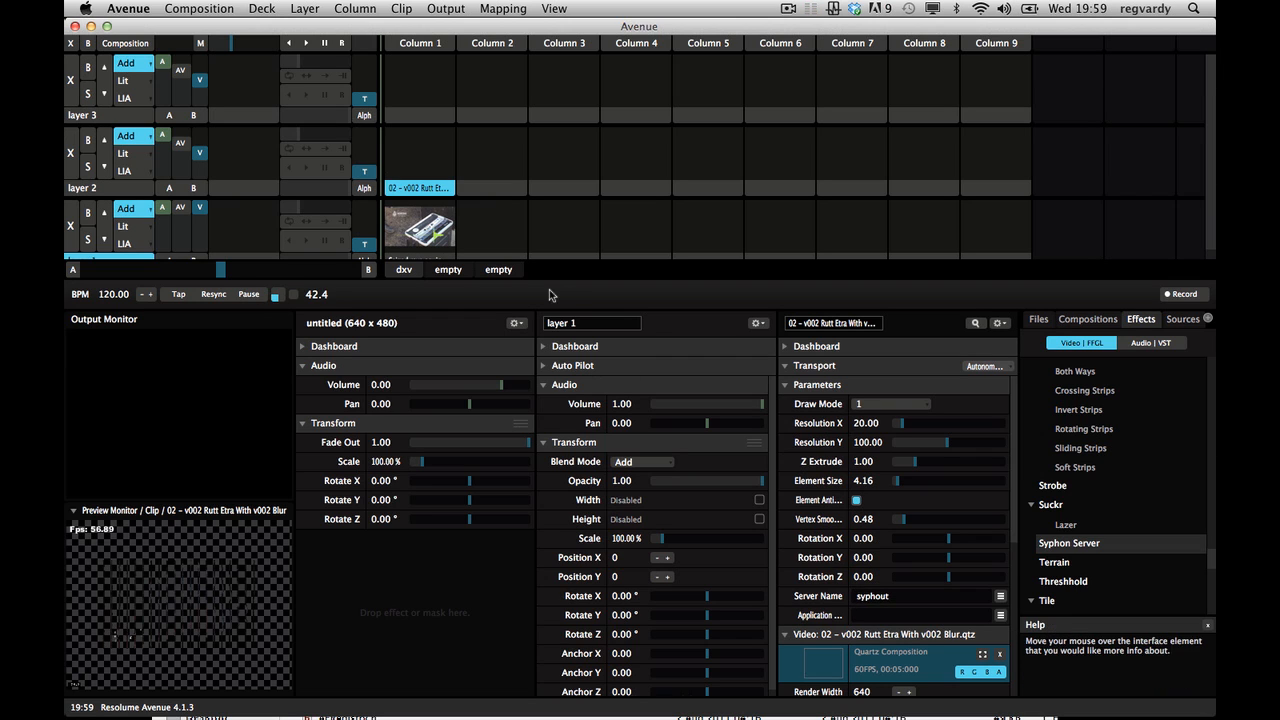
pyautogui.click(420, 156)
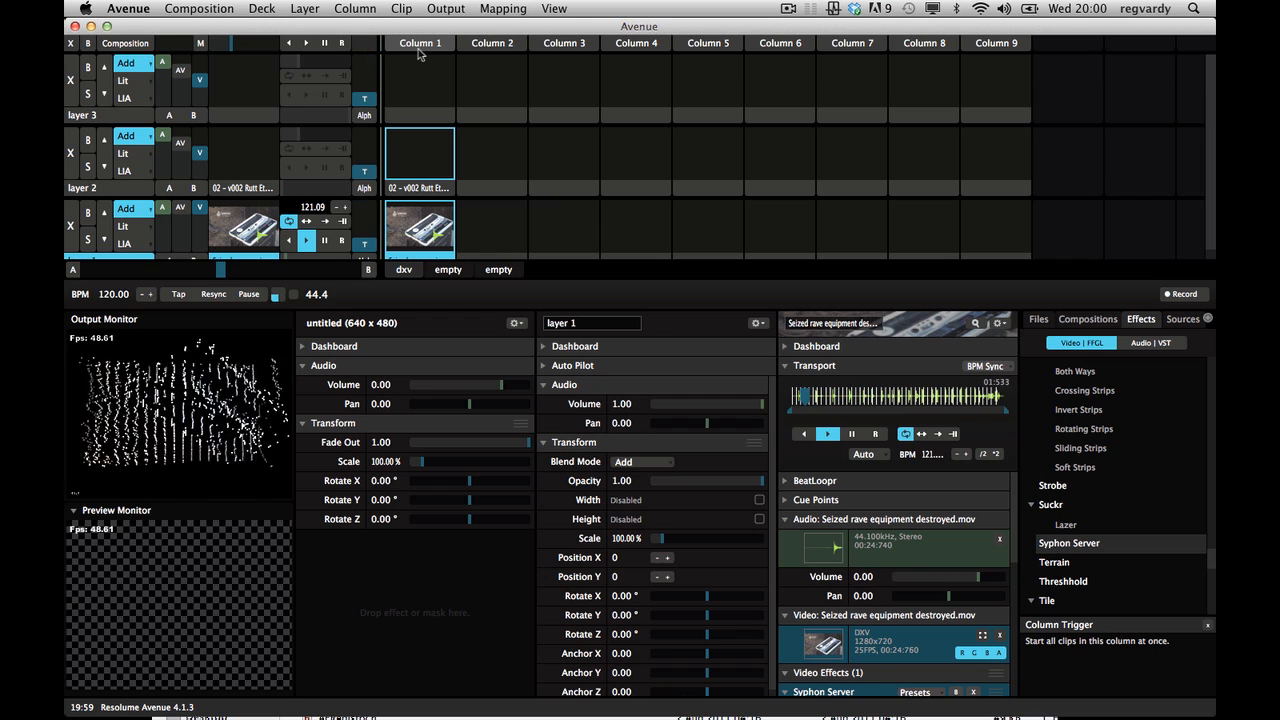
# Choose Windowed Display 1 from the Output menu for the scanline render
pyautogui.click(446, 8)
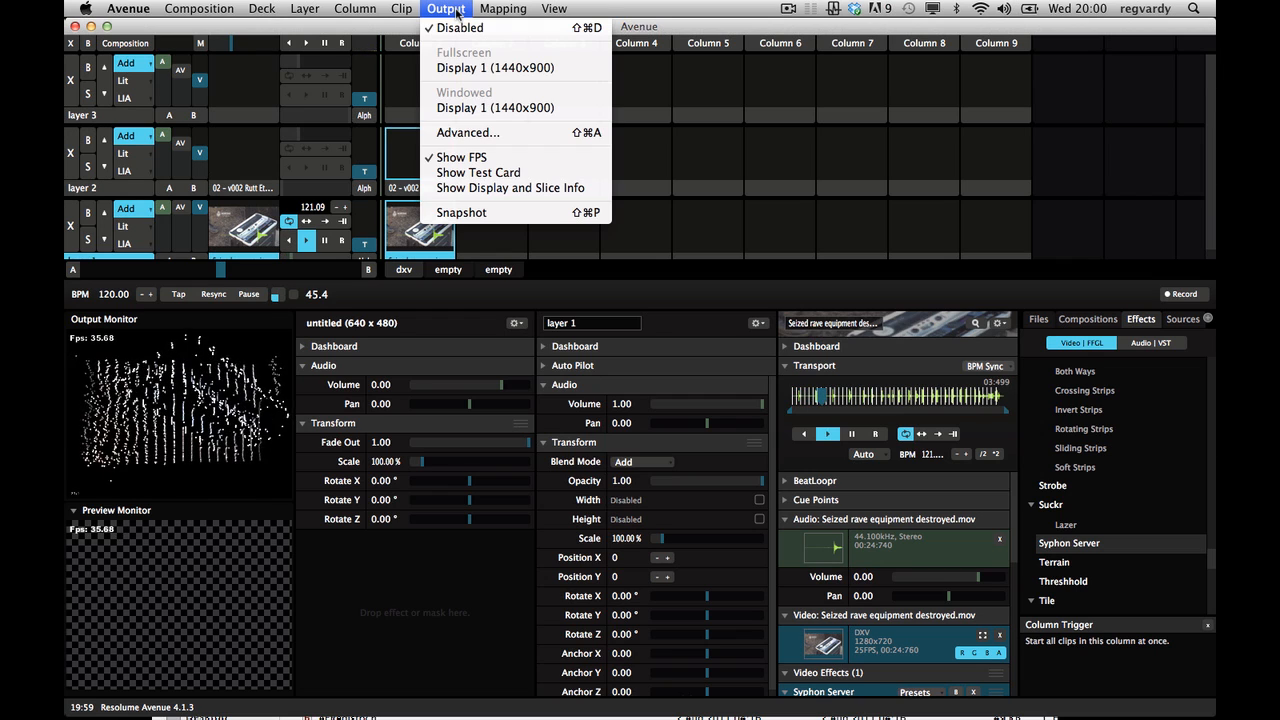
pyautogui.moveTo(496, 68)
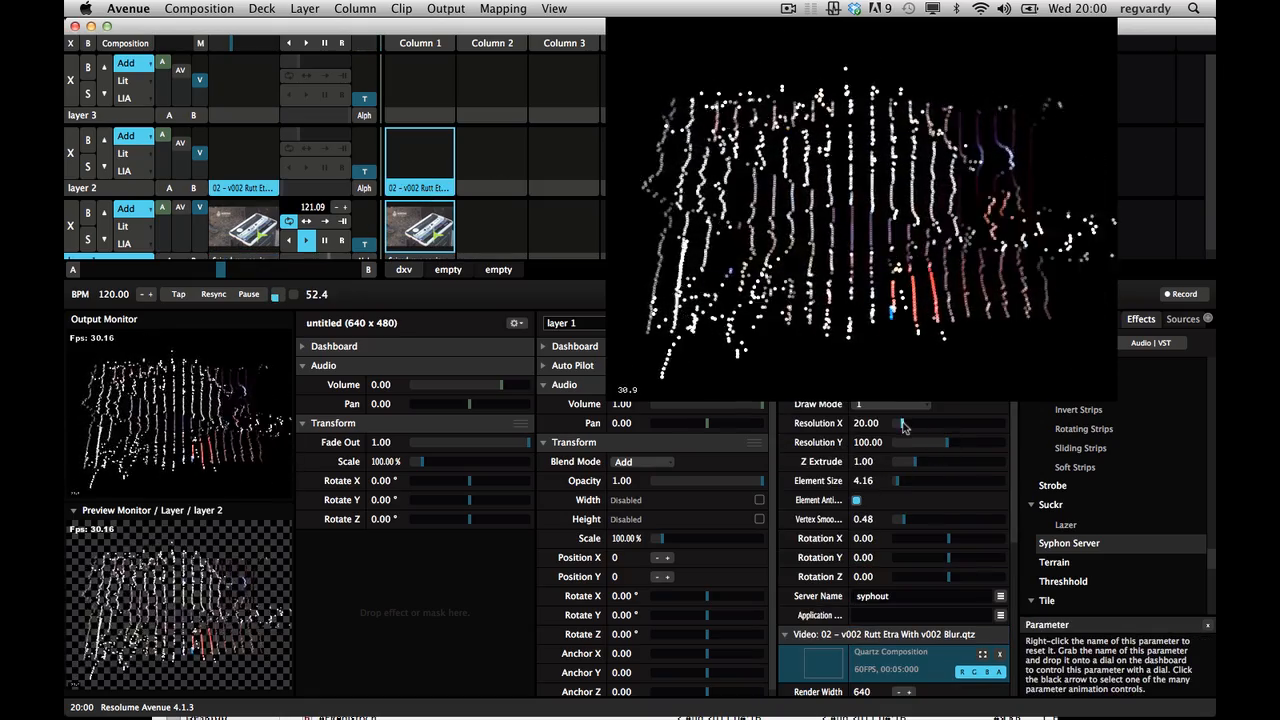
# Raise Resolution X to about 120, then settle it at about 49
pyautogui.moveTo(904, 422); pyautogui.dragTo(962, 422)
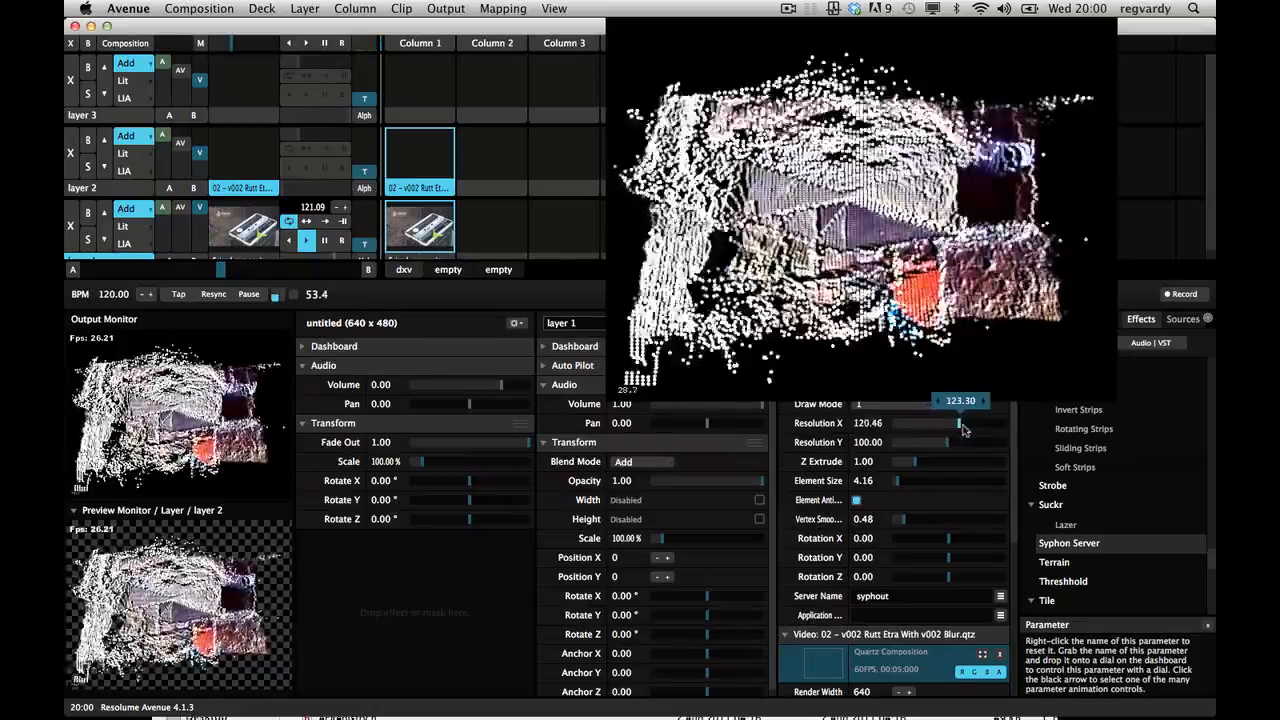
pyautogui.moveTo(958, 424); pyautogui.dragTo(944, 424)
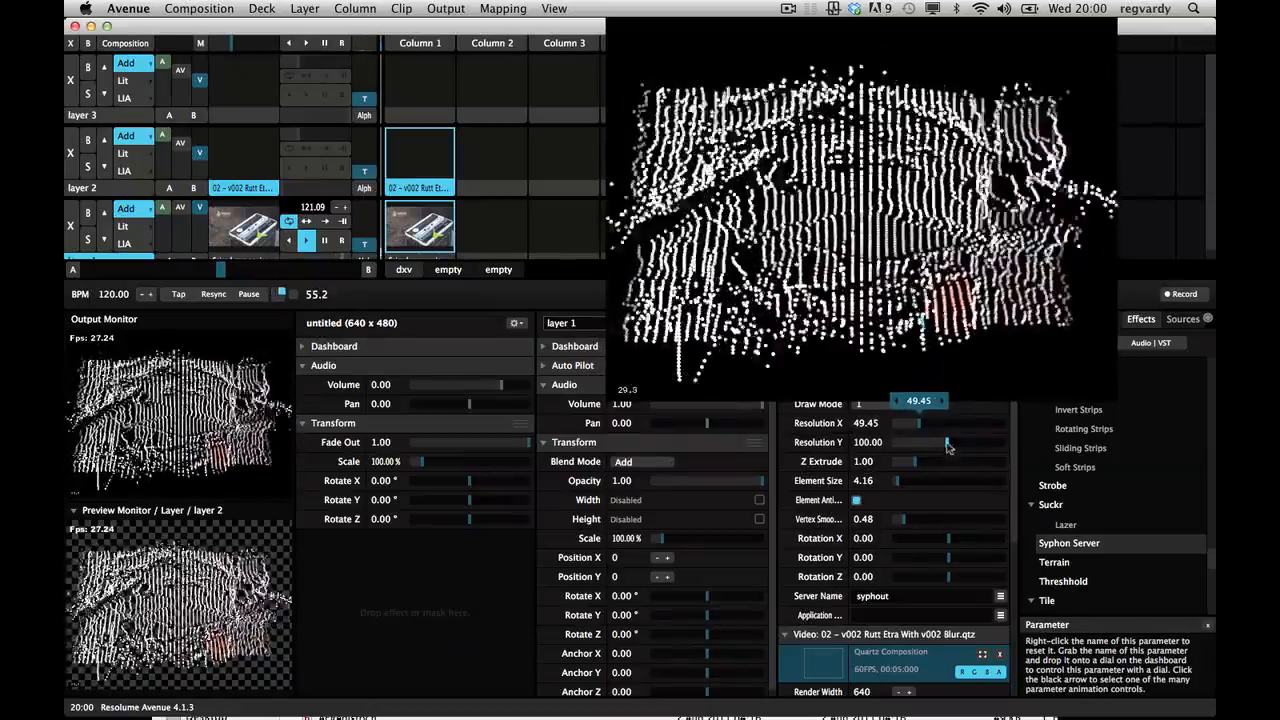